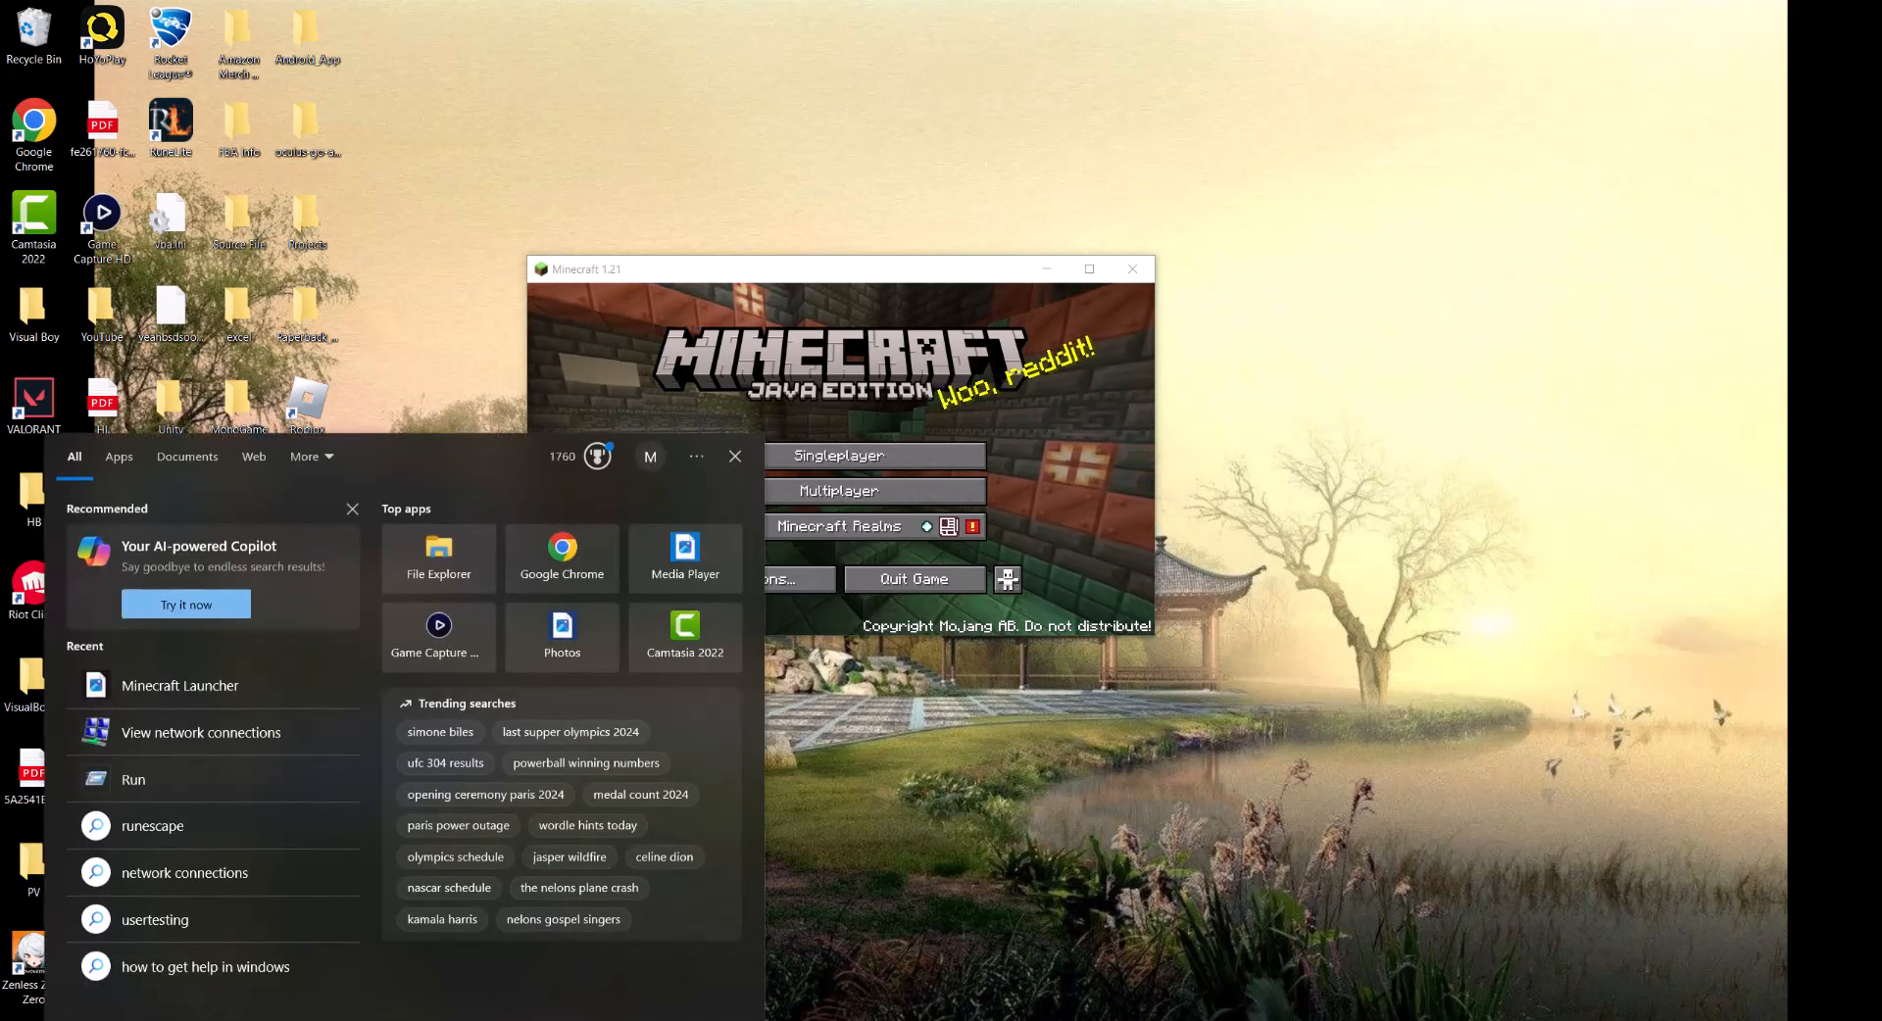
# Search for cmd and launch Command Prompt as administrator
pyautogui.write('cmd')
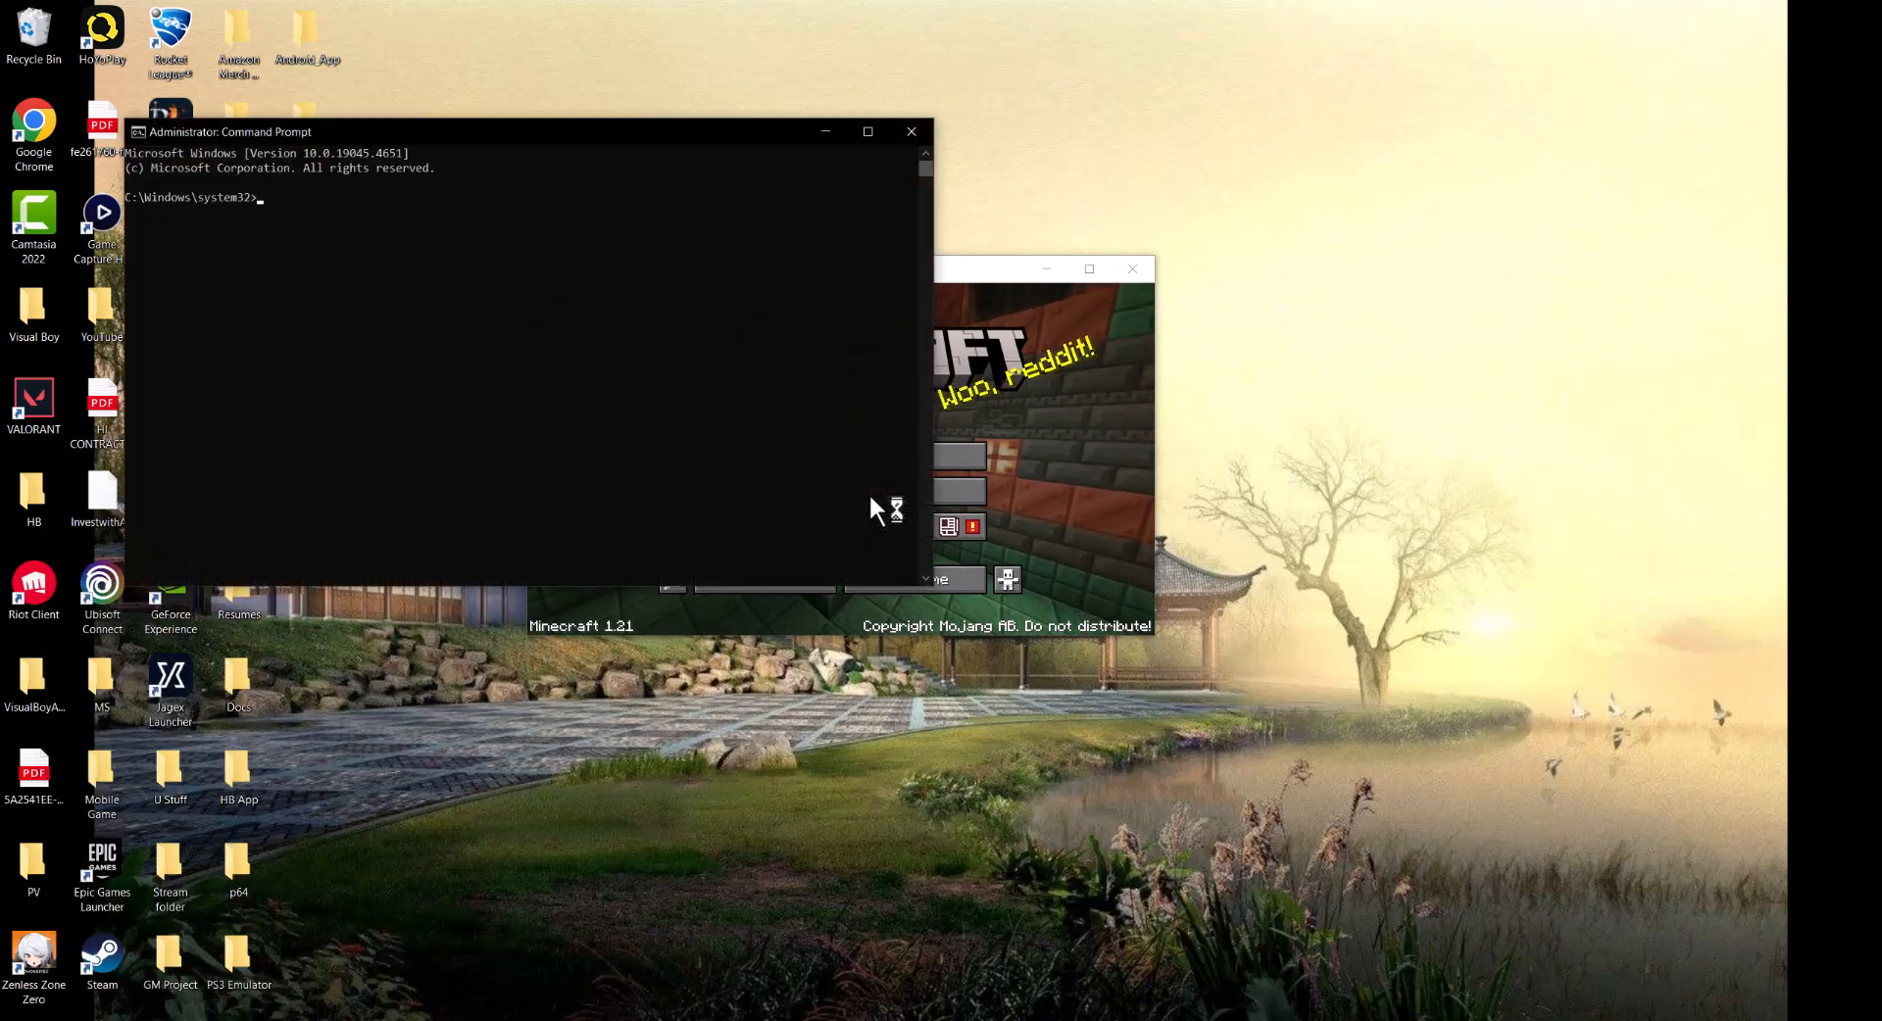
# Run ipconfig /flushdns to flush the DNS resolver cache, then close Command Prompt
pyautogui.write('ipconfig /flushdns')
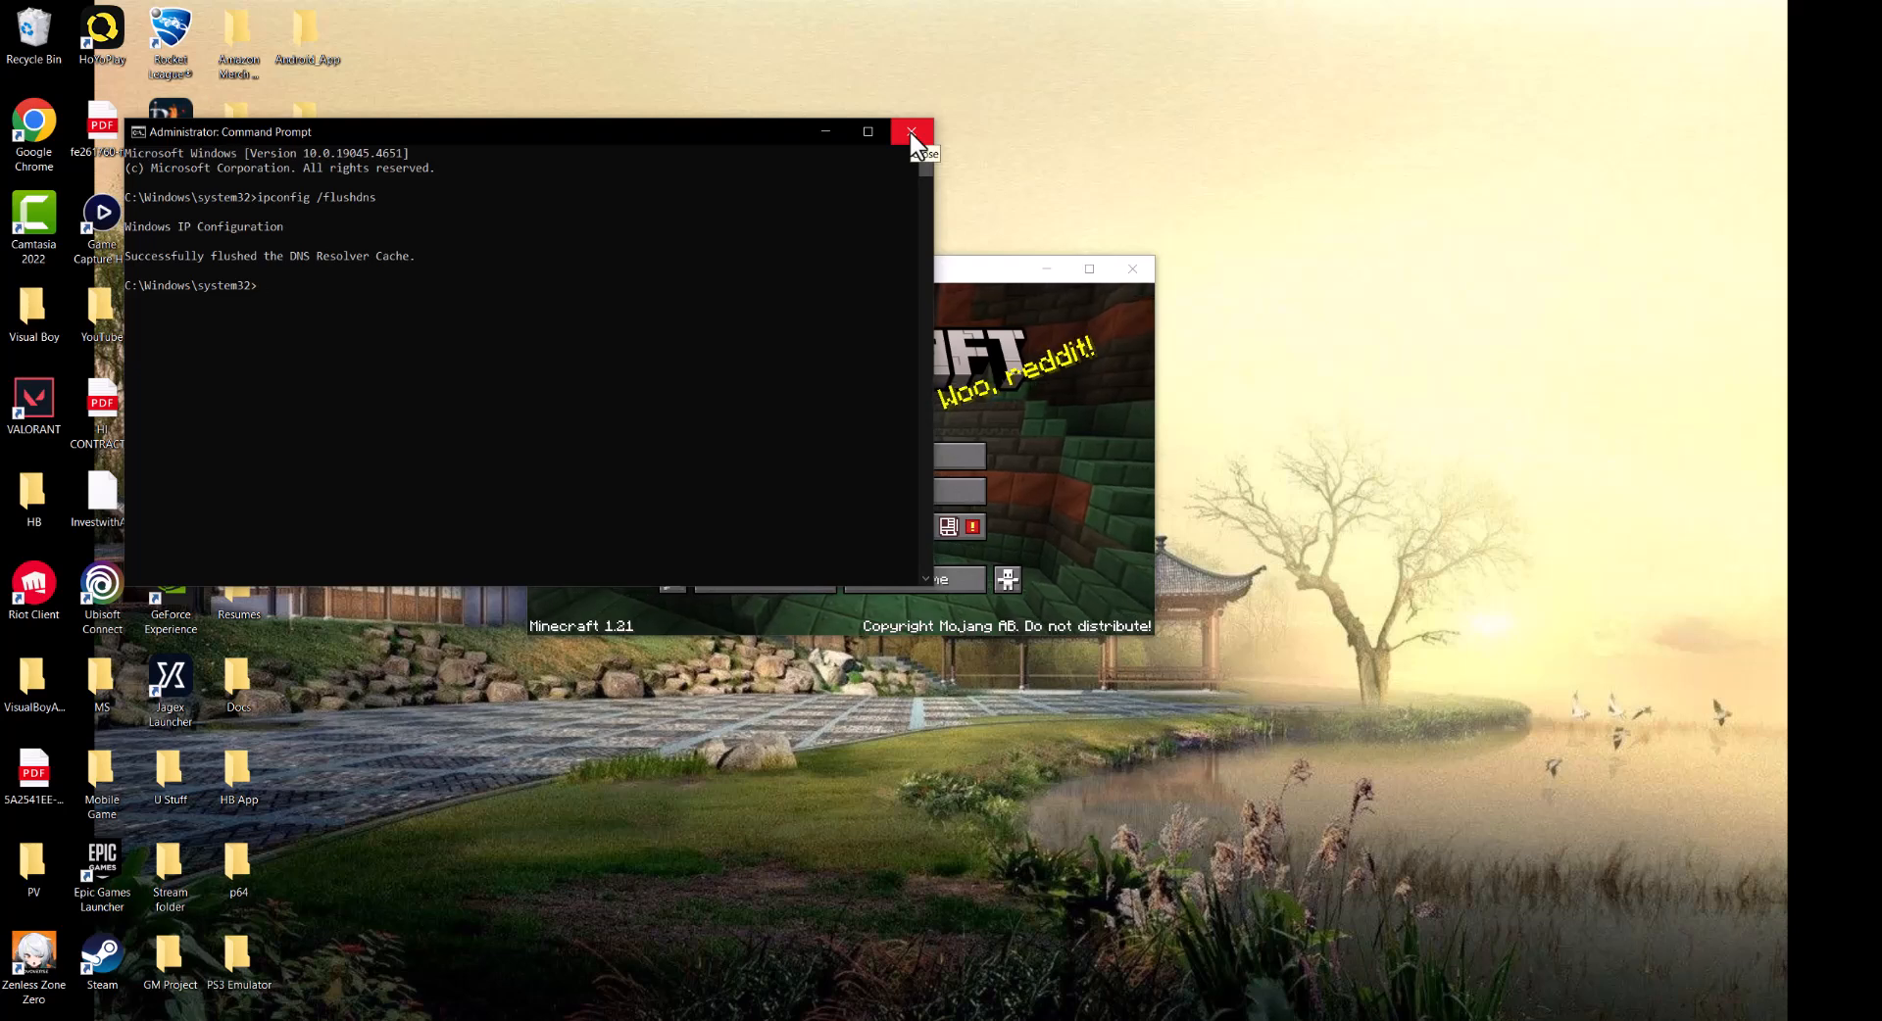
pyautogui.click(911, 132)
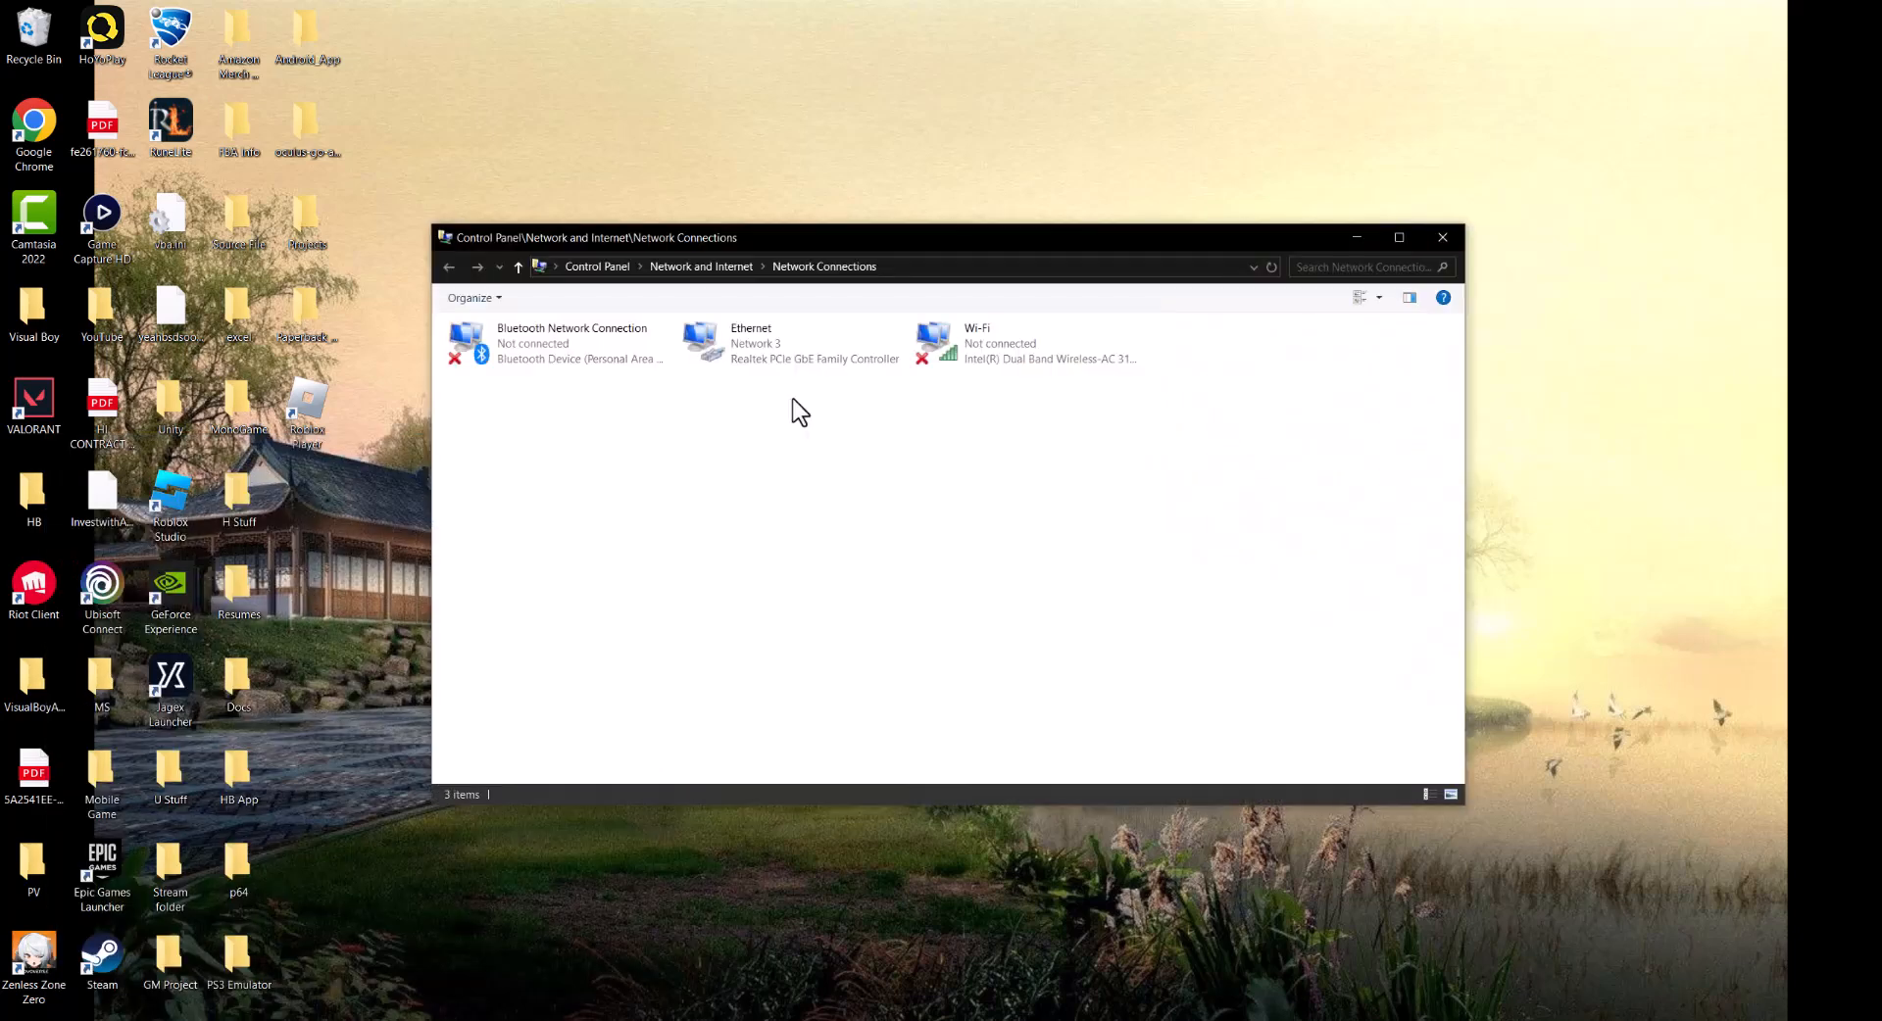
pyautogui.moveTo(712, 494)
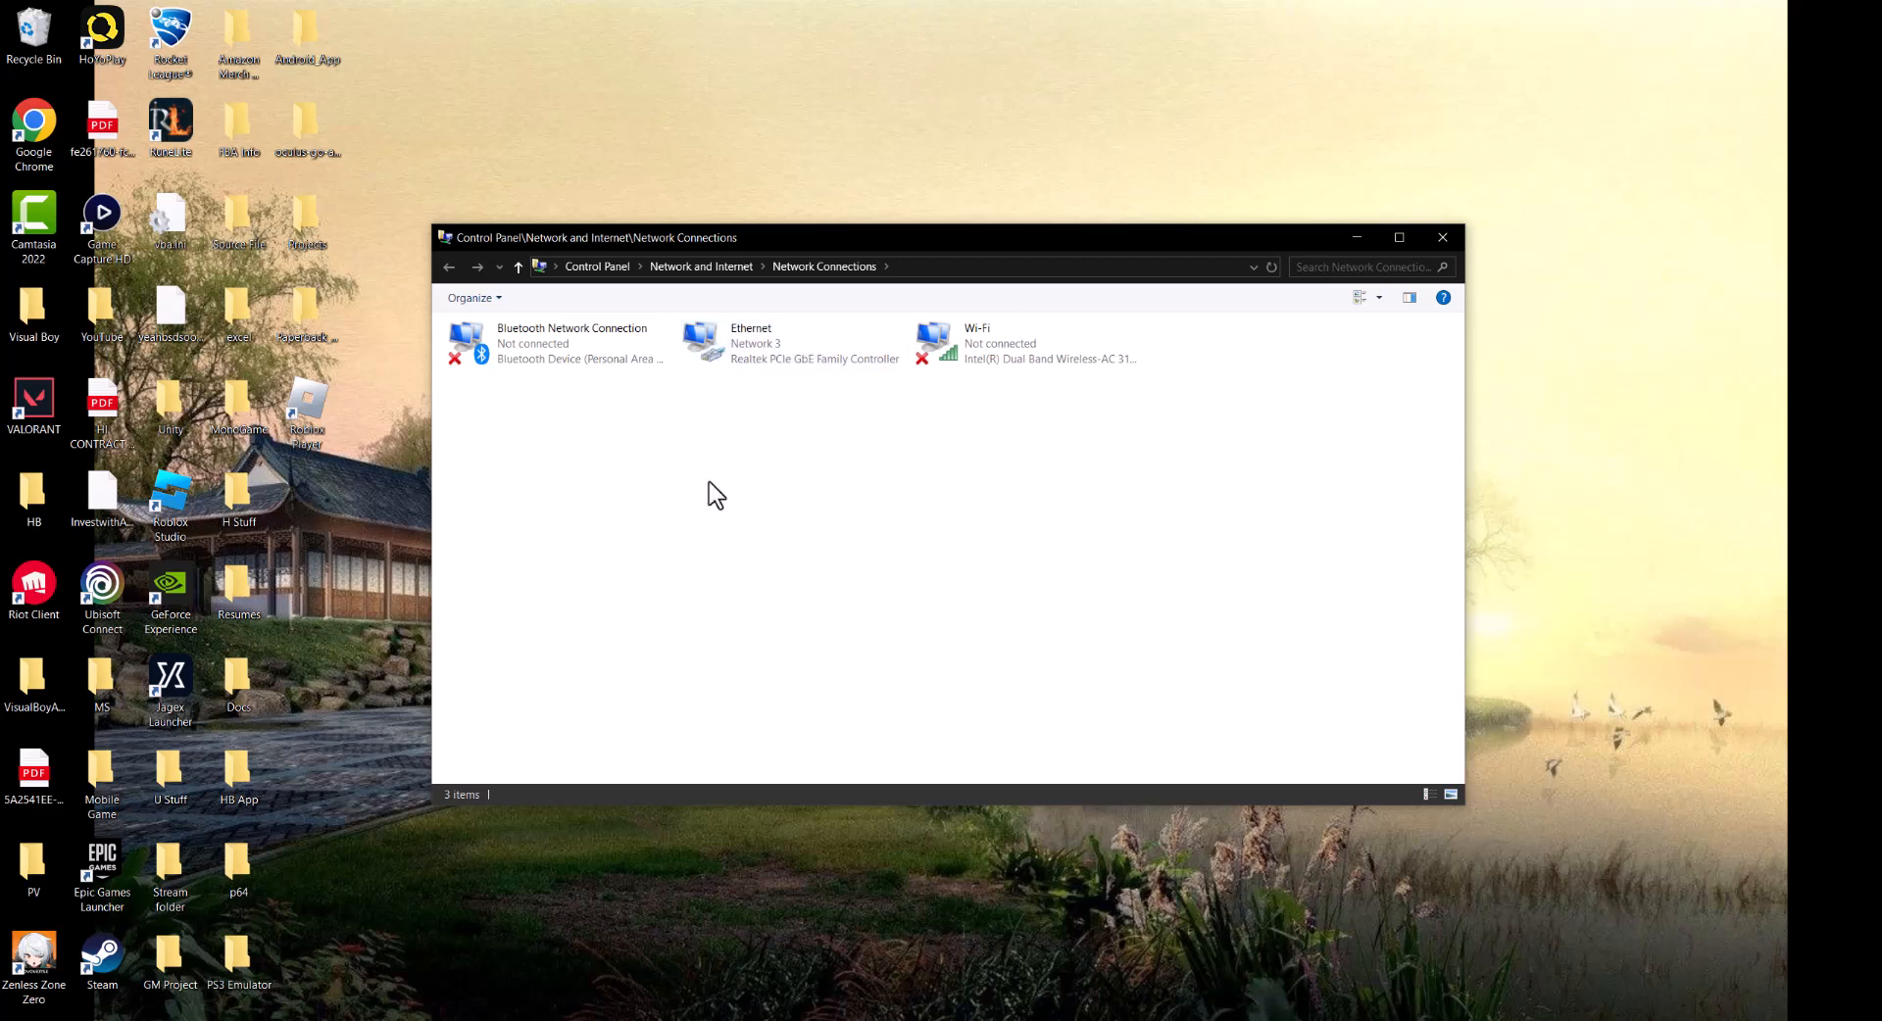
pyautogui.moveTo(735, 361)
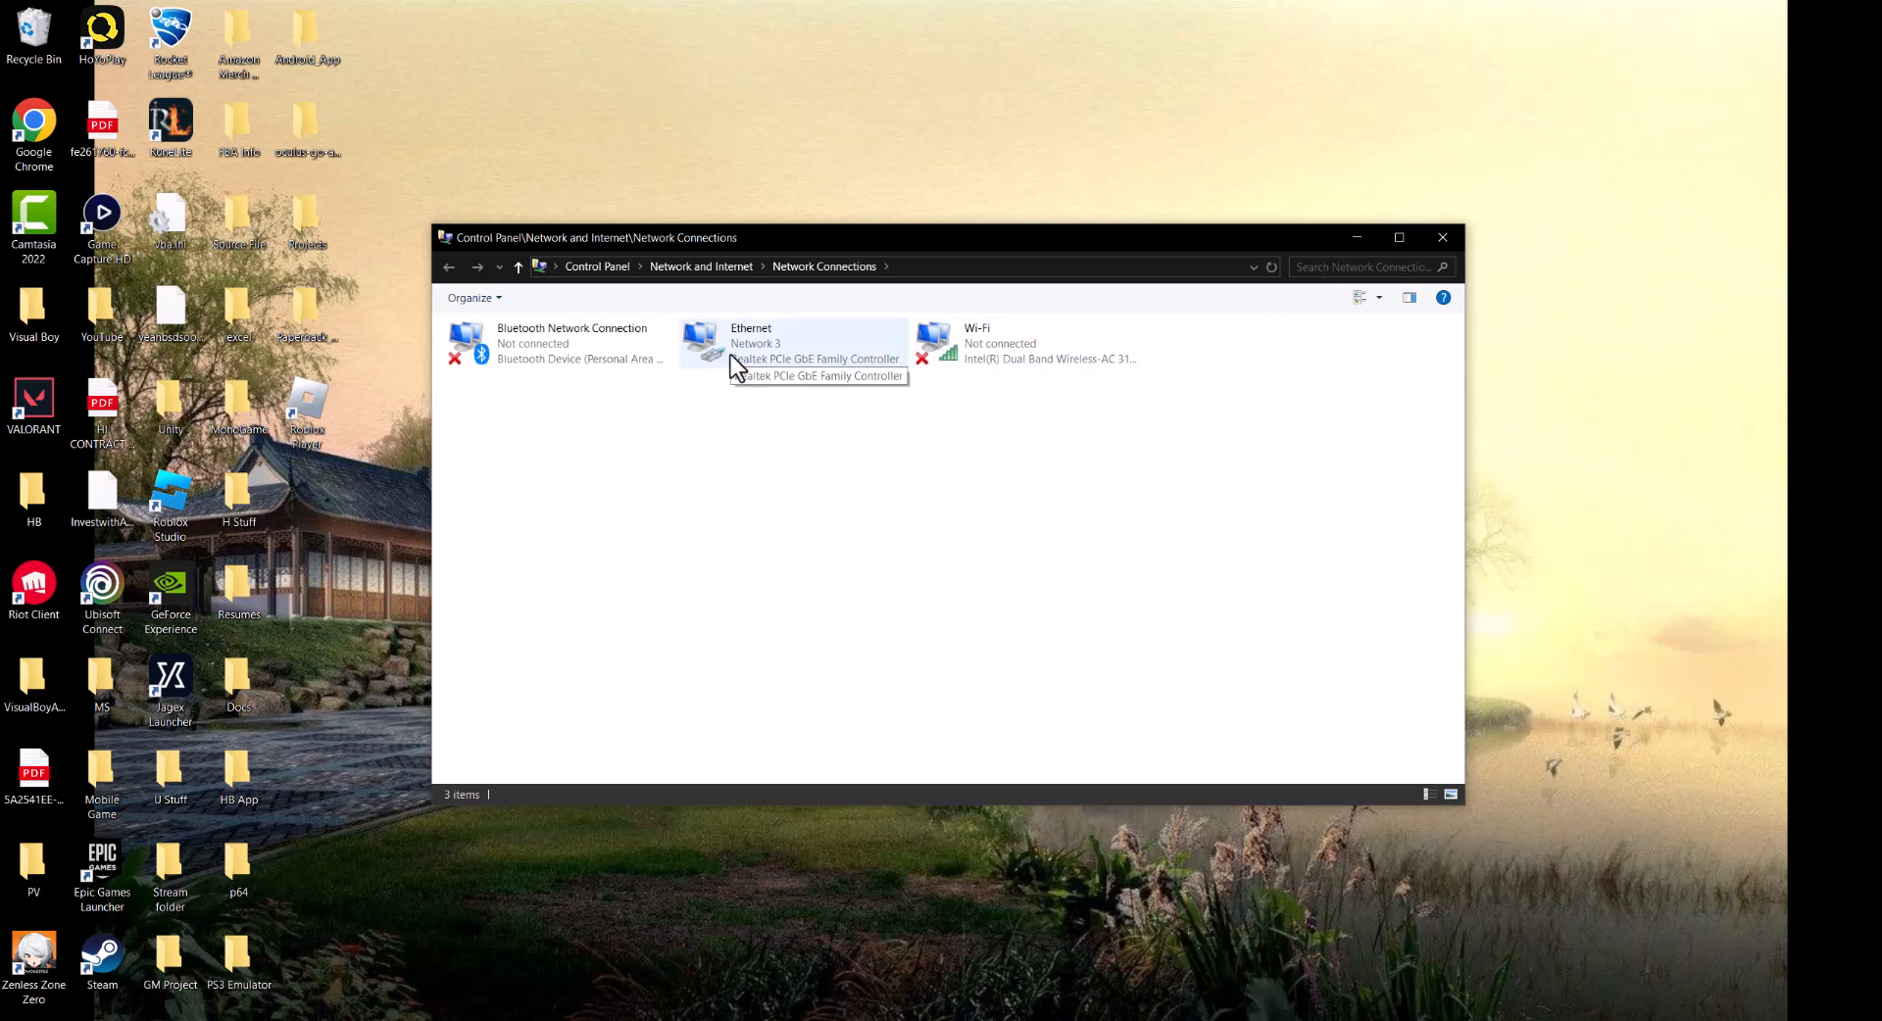
# Bring up the context menu for the Ethernet adapter in Network Connections
pyautogui.rightClick(751, 341)
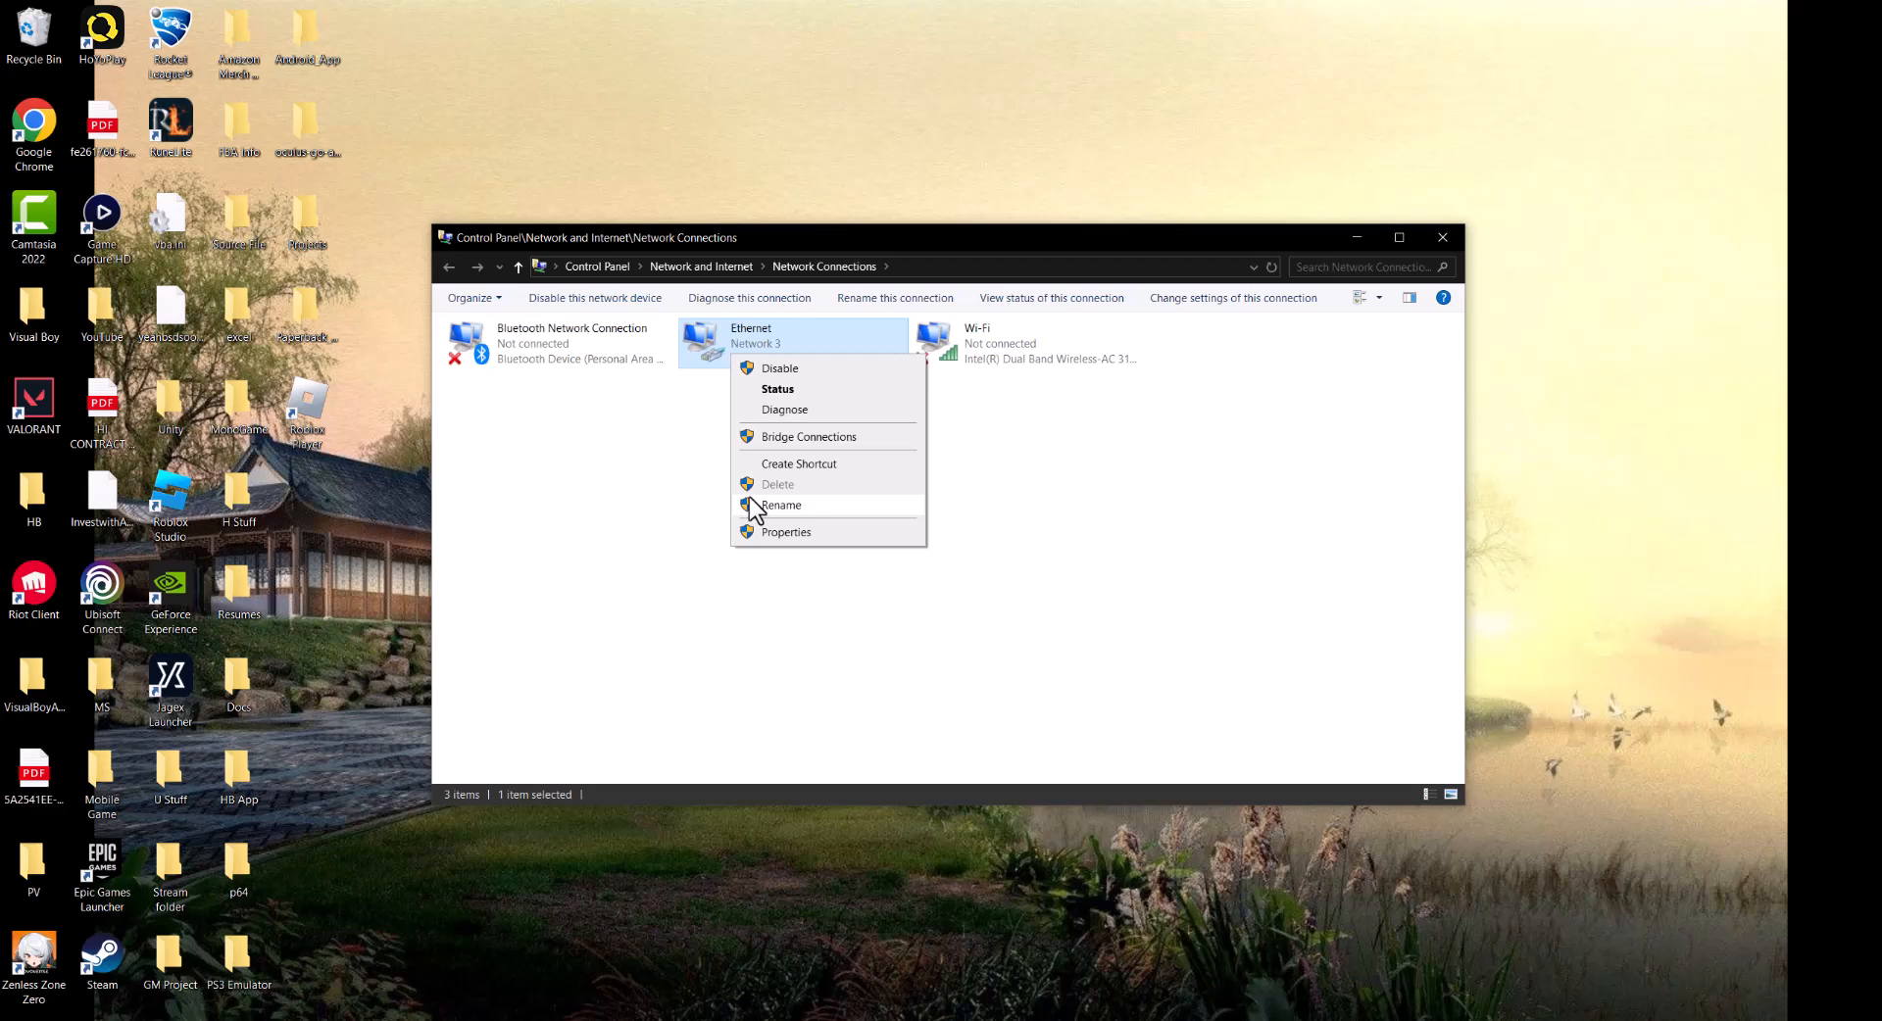
# Reach the Ethernet adapter's Internet Protocol Version 4 properties for DNS entry 8.8.8.8 / 8.8.4.4
pyautogui.click(784, 531)
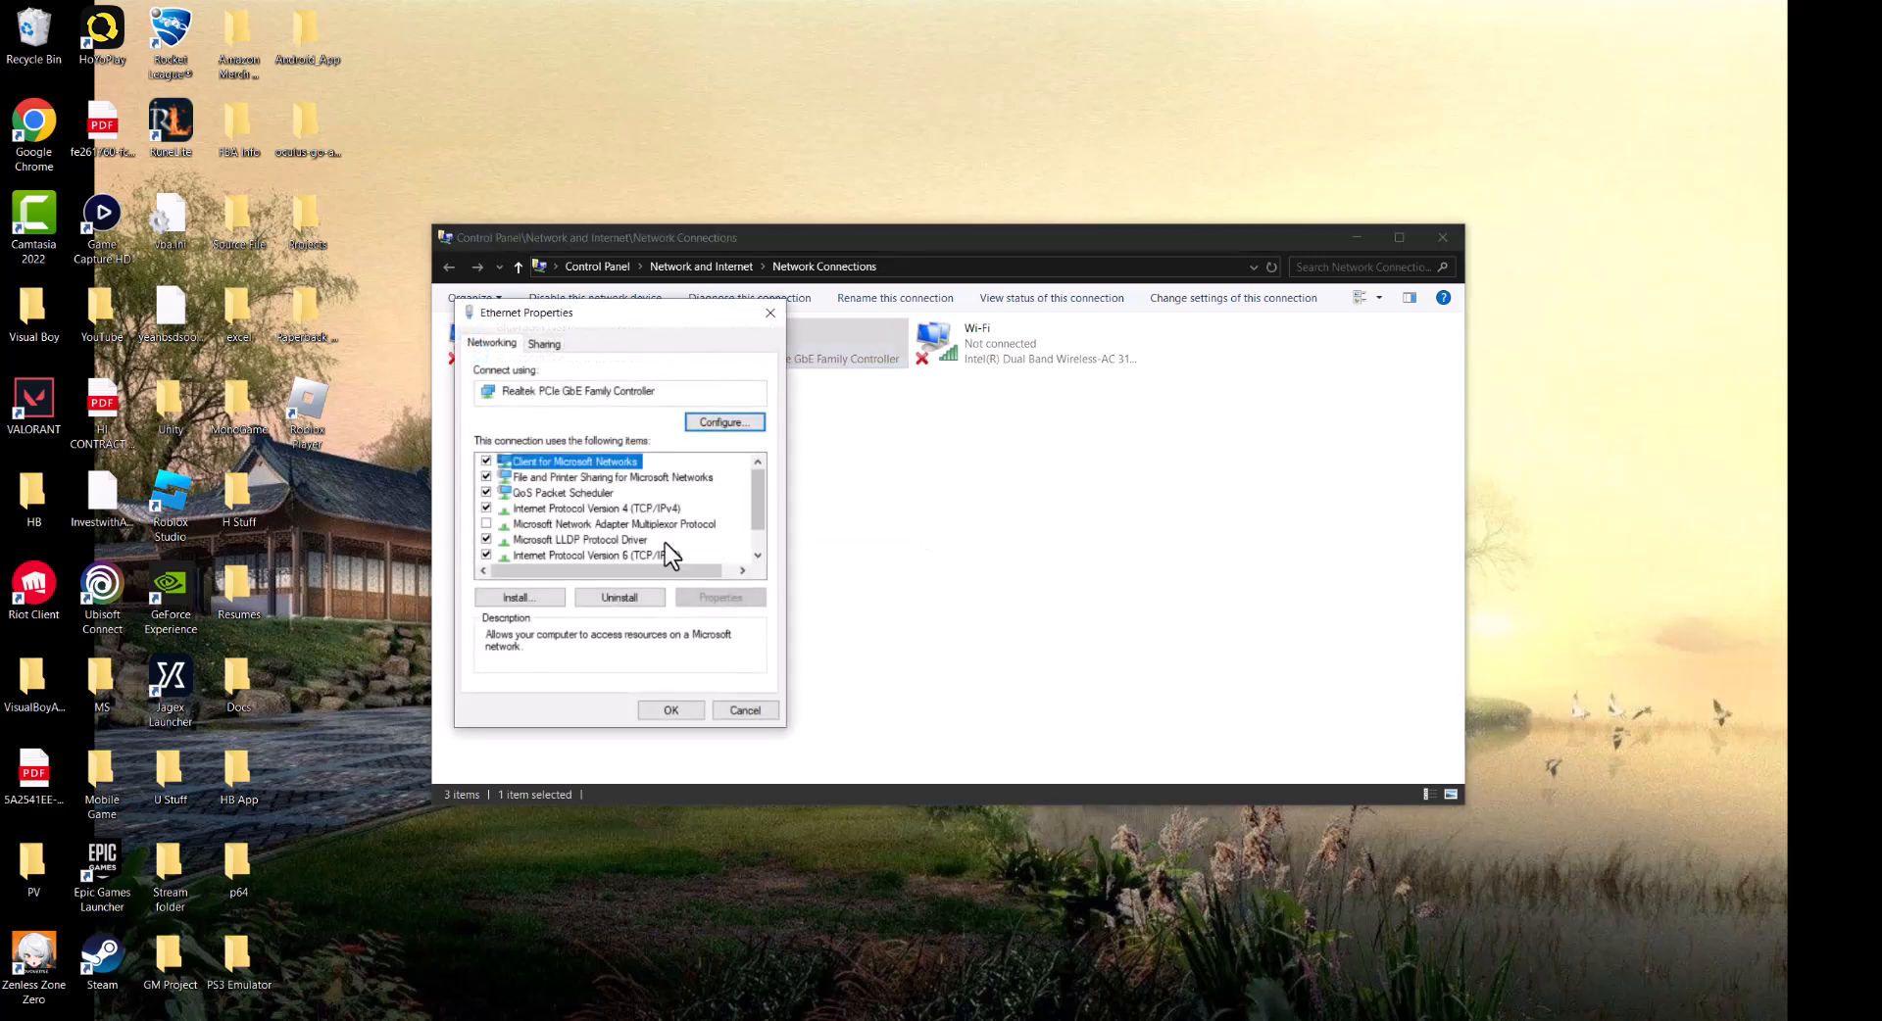
pyautogui.click(596, 507)
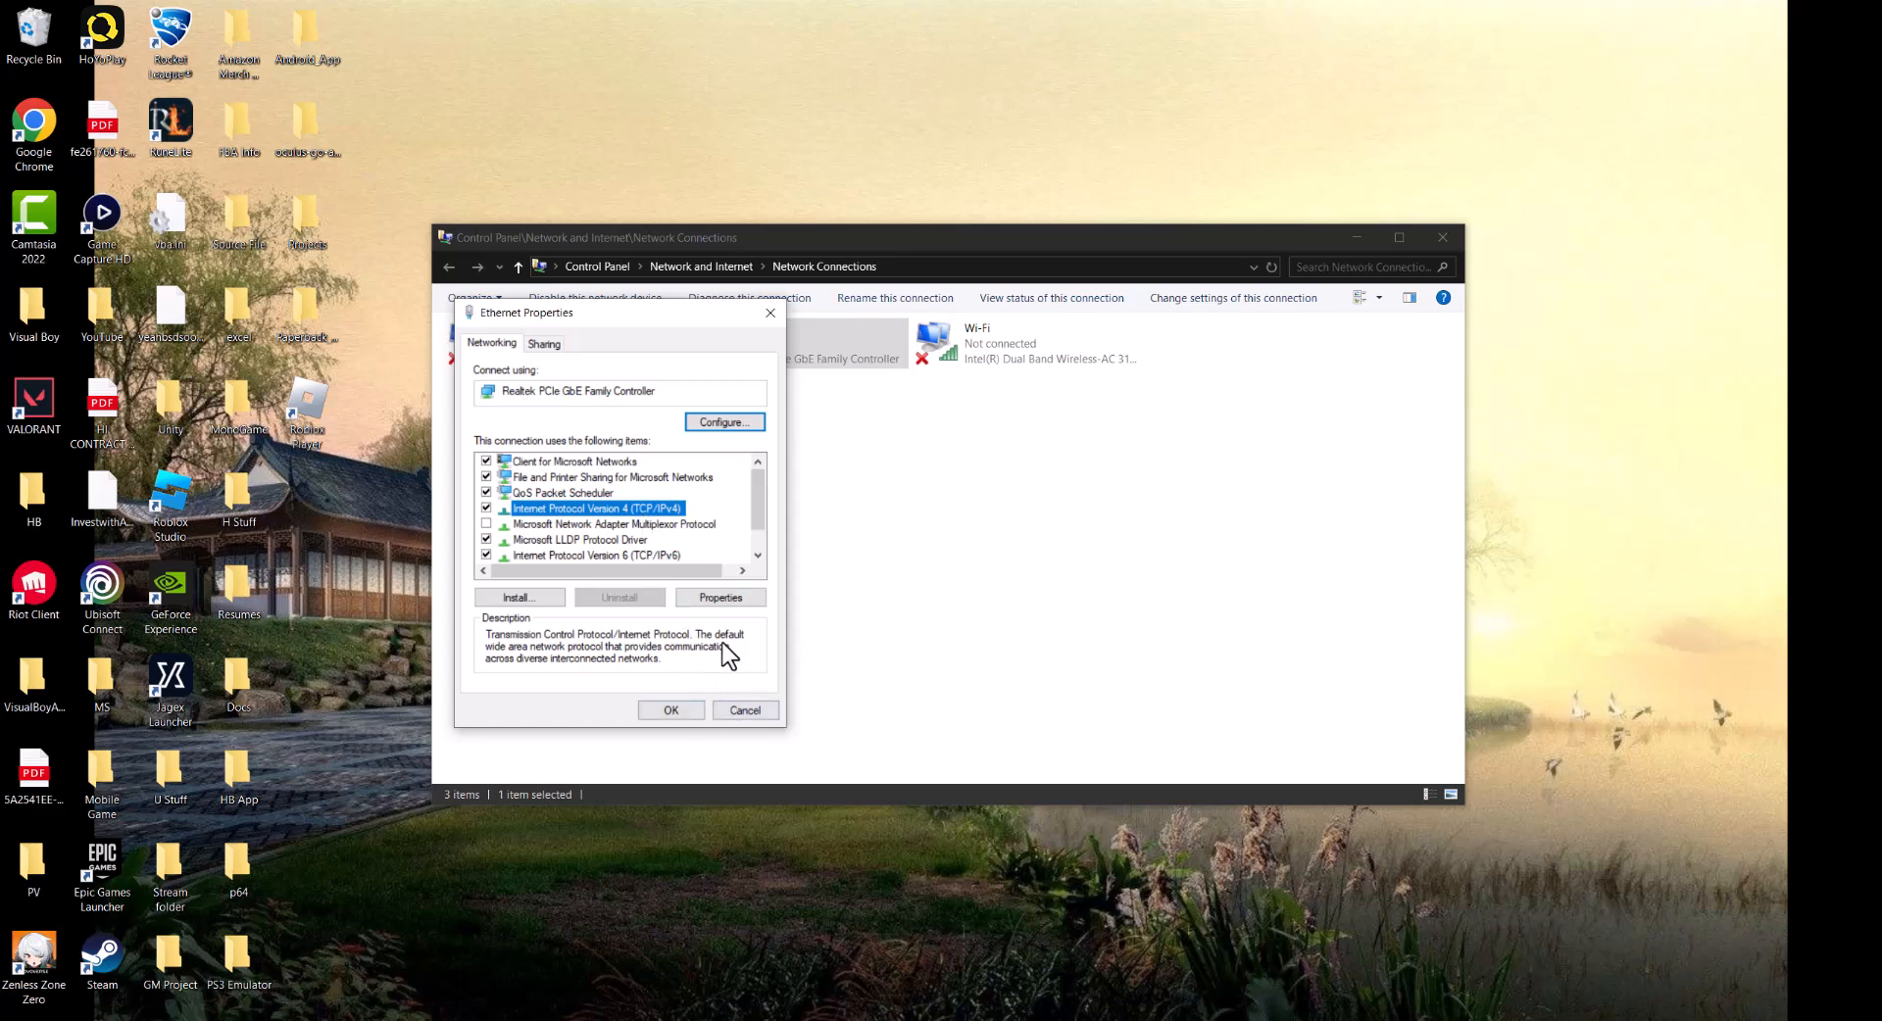
pyautogui.click(719, 596)
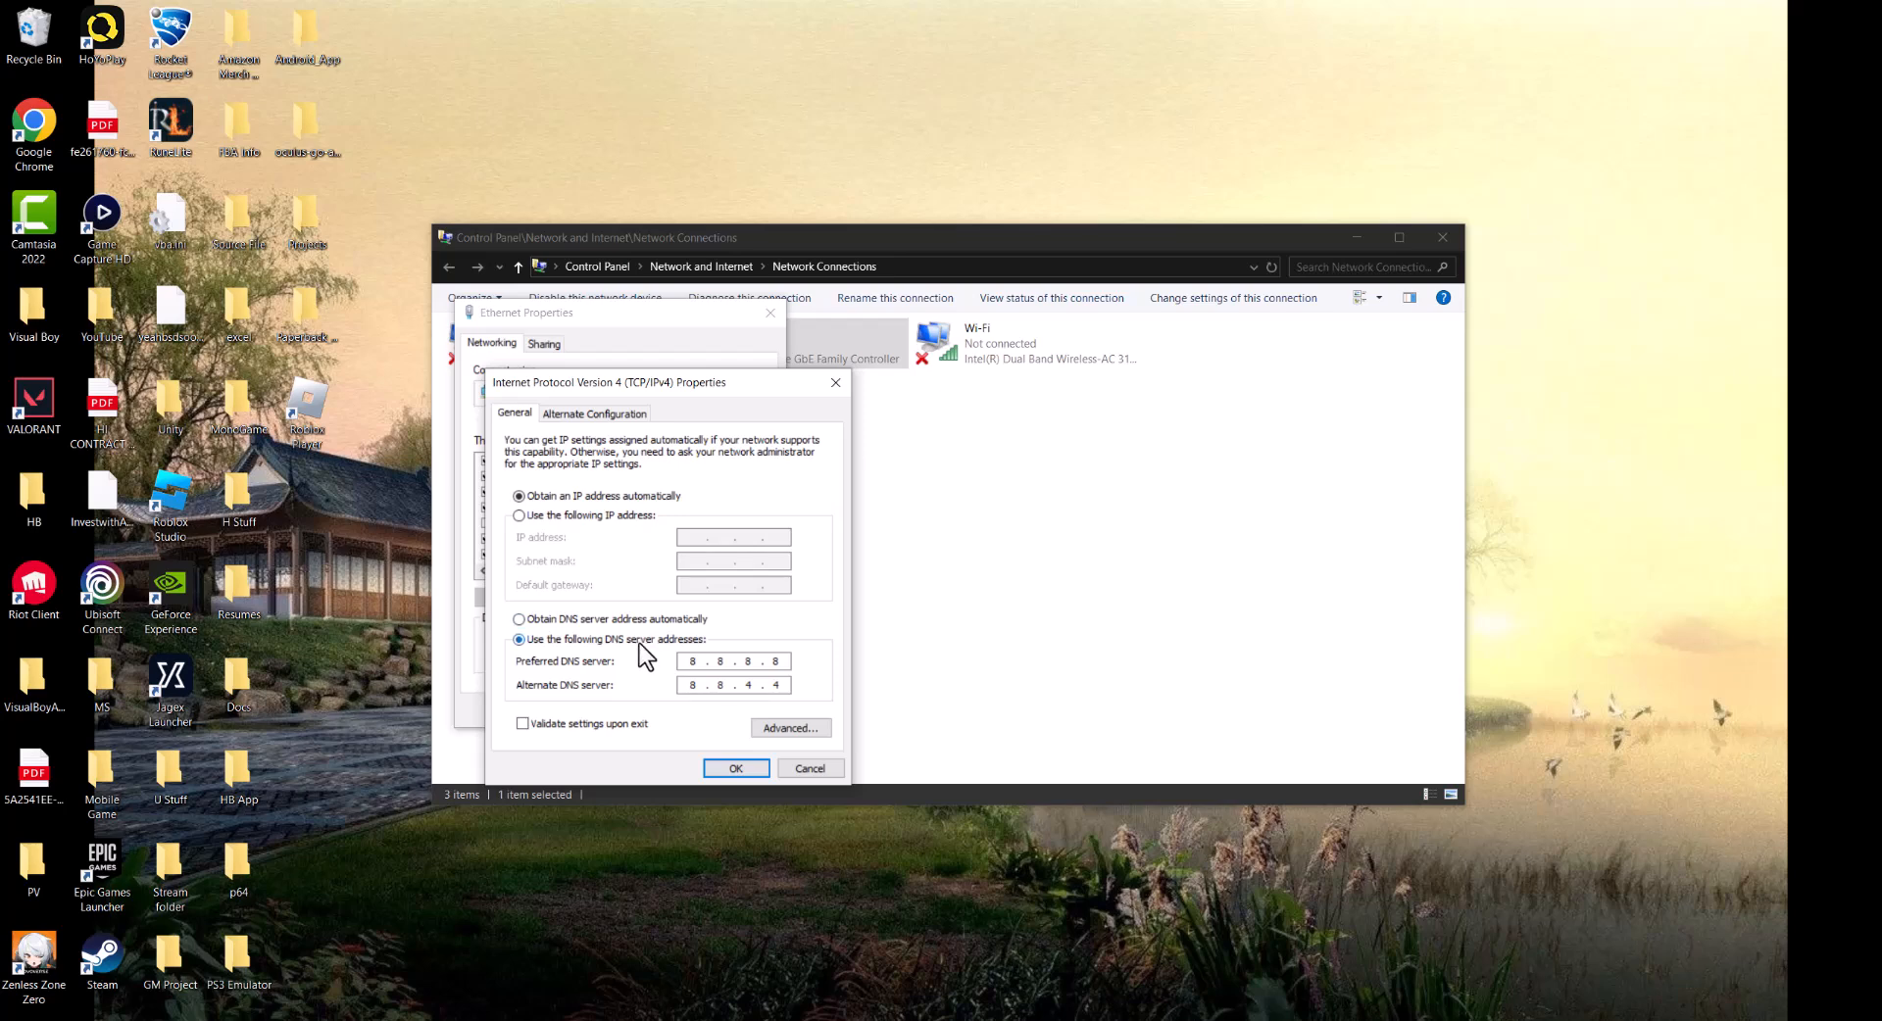
# Confirm the manual DNS servers 8.8.8.8 and 8.8.4.4 with OK, returning to Ethernet Properties
pyautogui.click(731, 661)
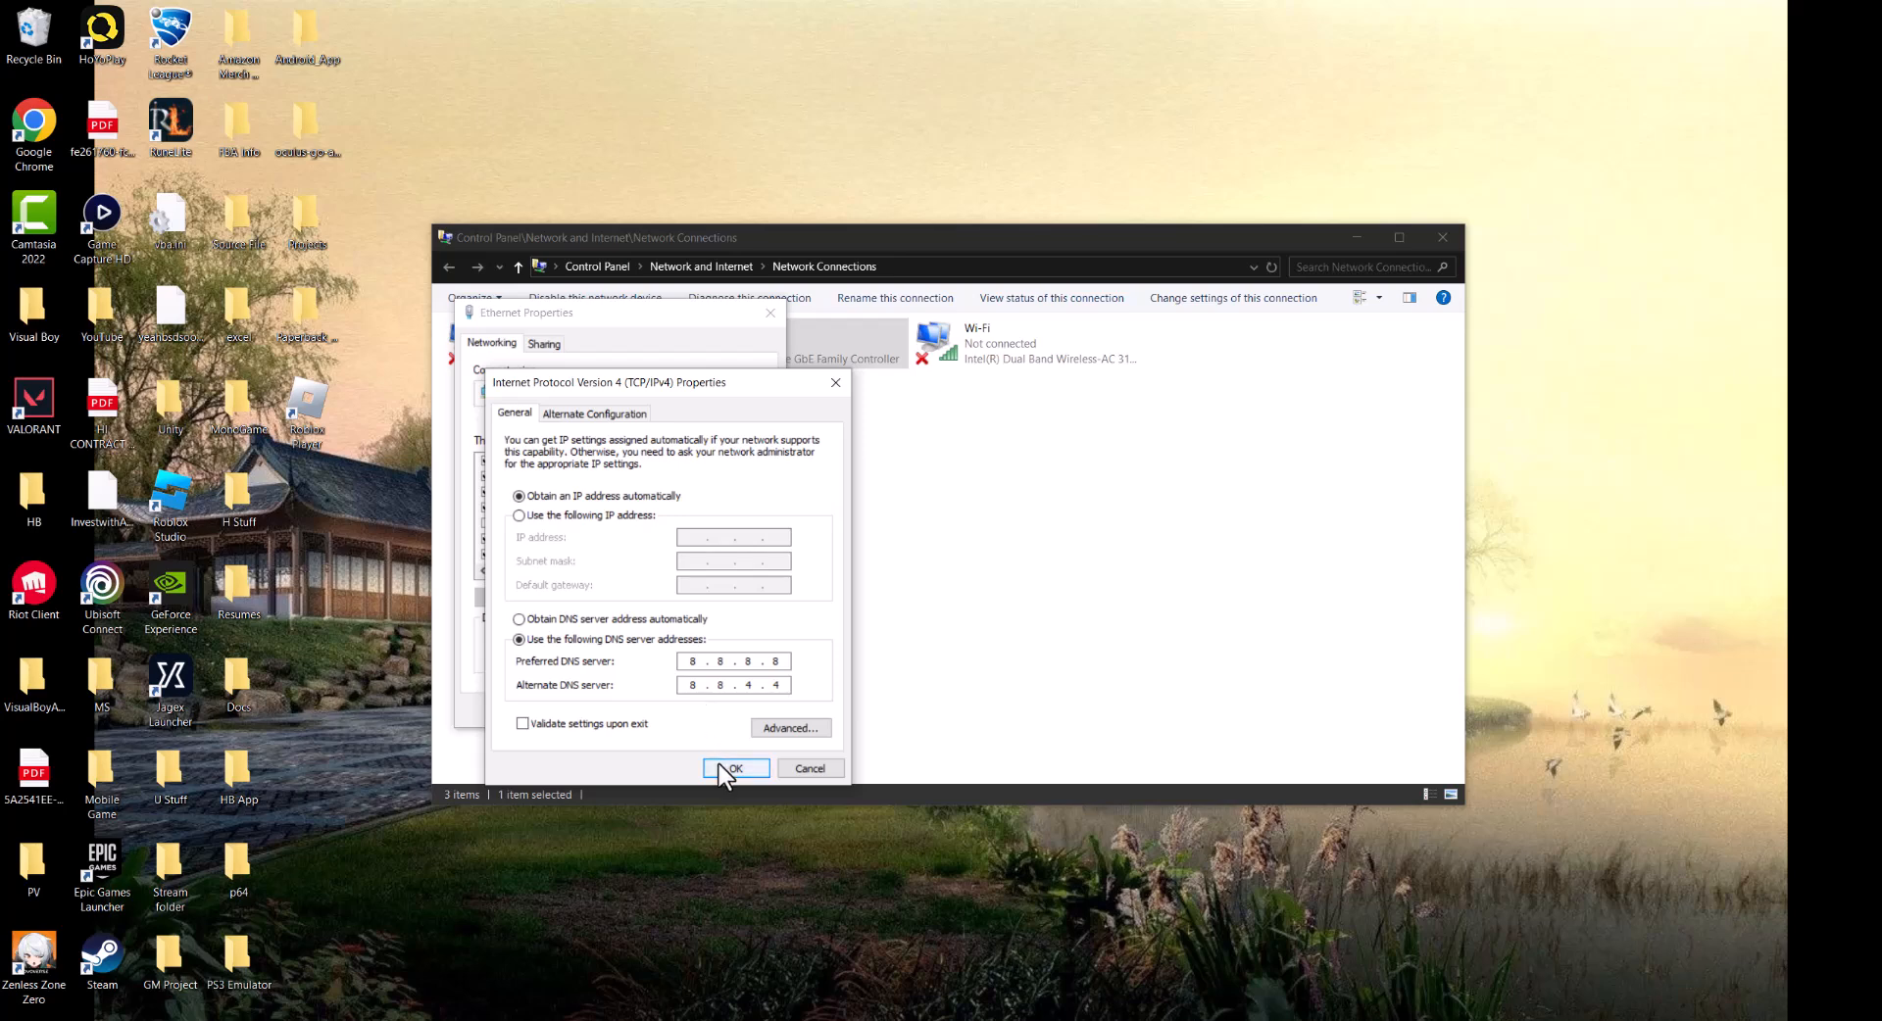
pyautogui.click(733, 769)
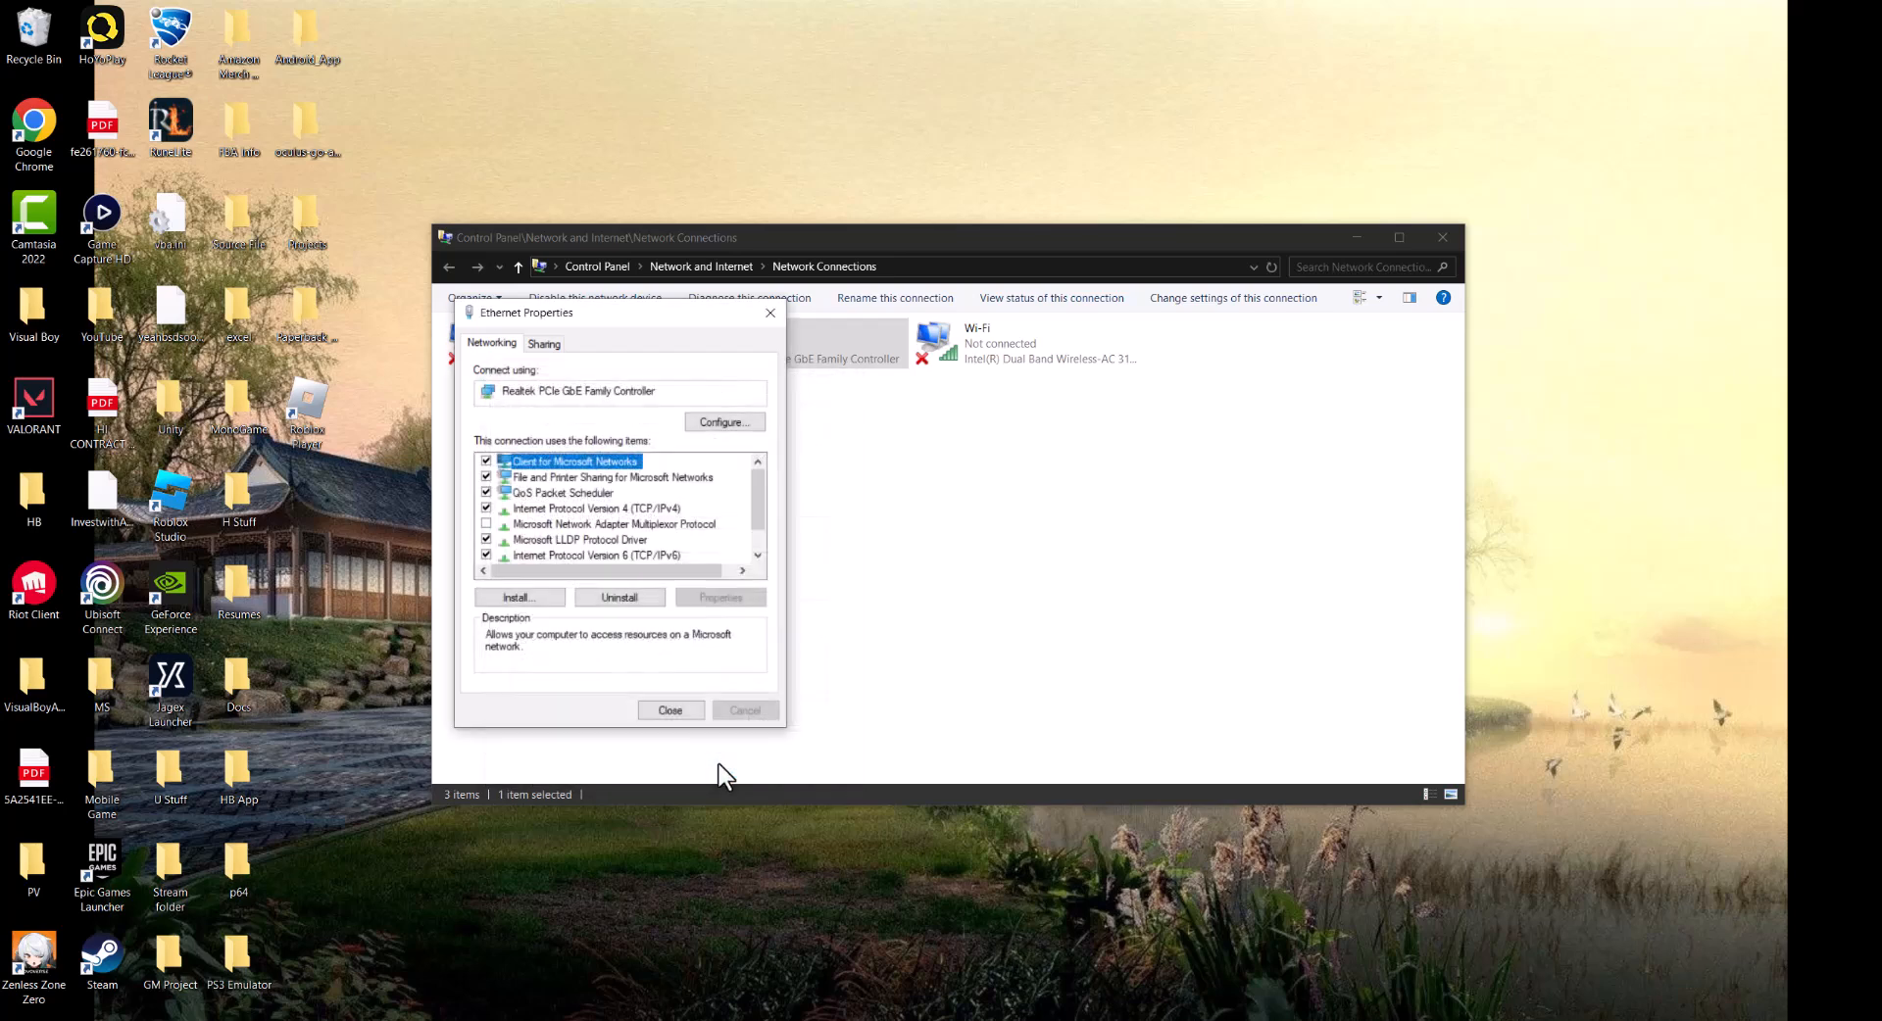